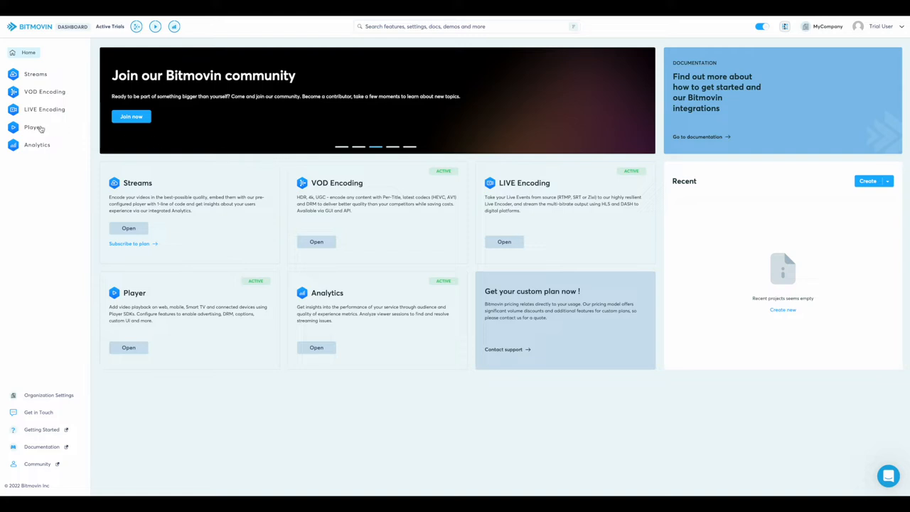
Open the Player section from the dashboard sidebar.
left_click(32, 127)
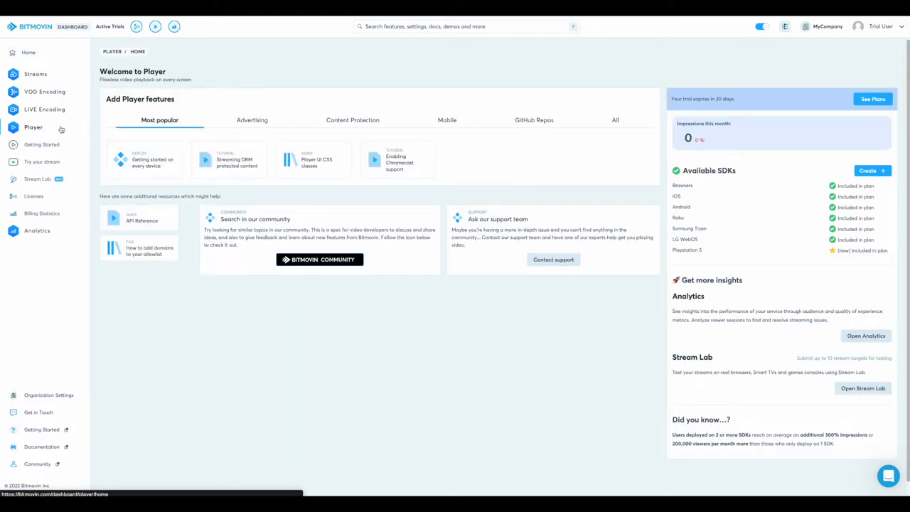
mouse_move(66, 131)
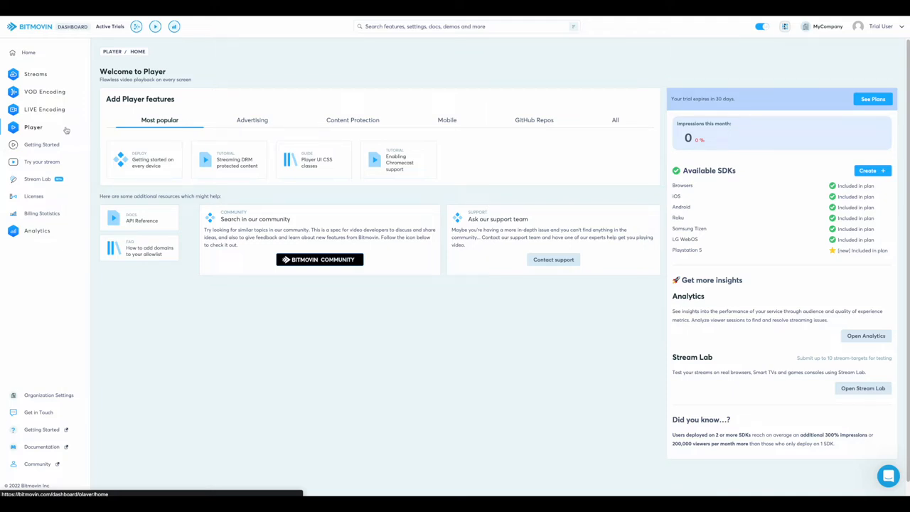
Open the Player's Getting Started page listing mobile, web, TV and console platforms.
left_click(41, 144)
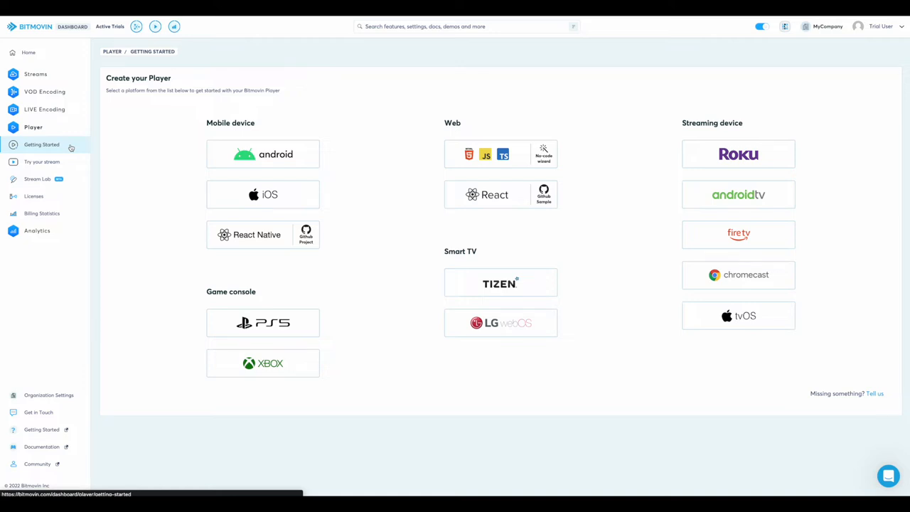
mouse_move(518, 154)
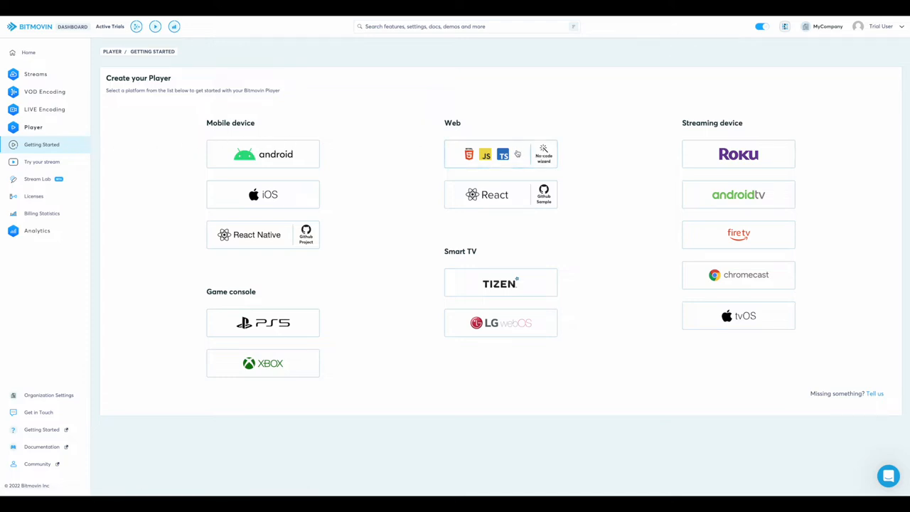
mouse_move(521, 155)
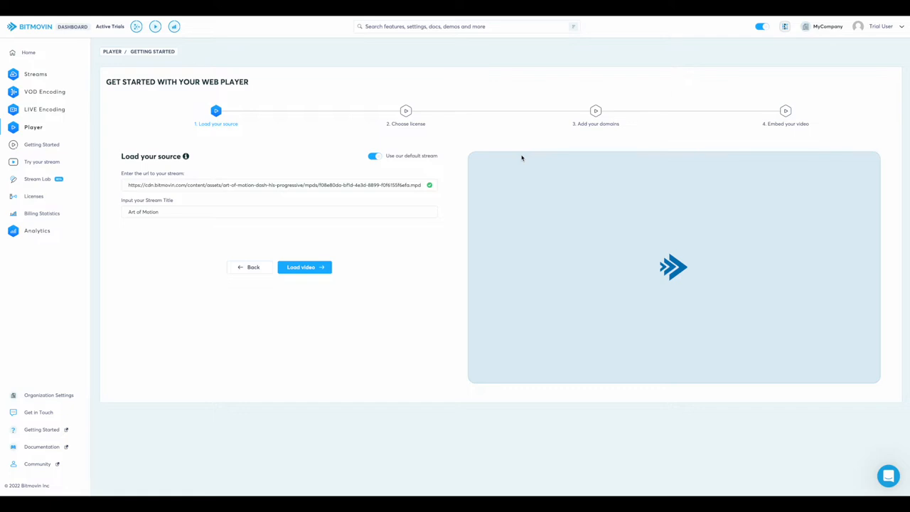
mouse_move(422, 199)
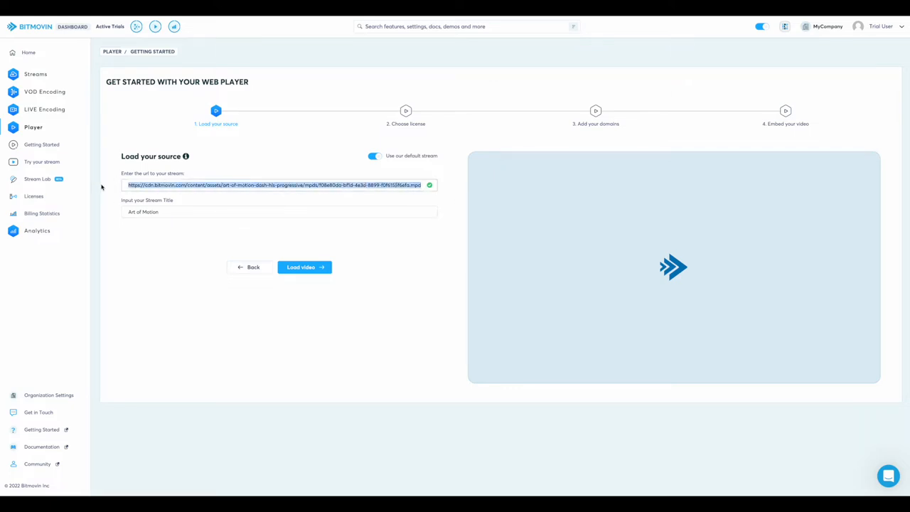
Disable the default stream, title the custom Sintel HLS stream 'Test Stream', and load it.
left_click(375, 156)
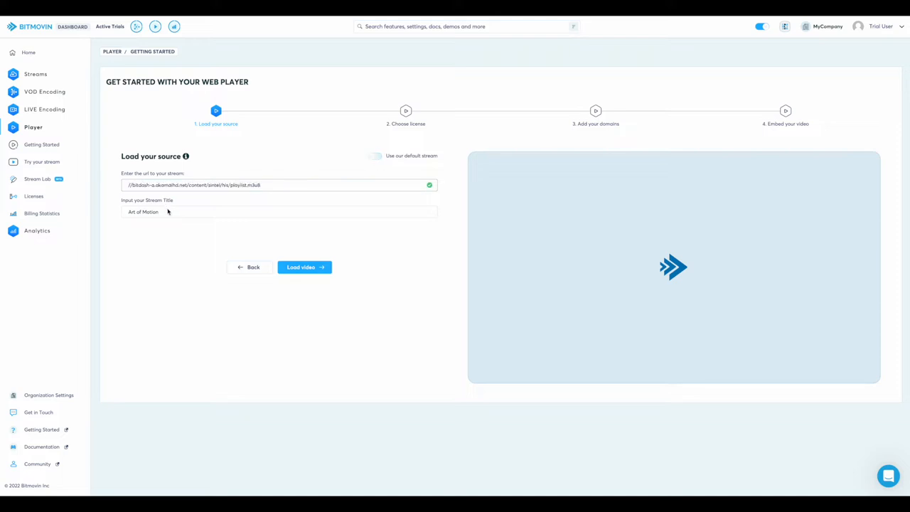
type("Test Stream")
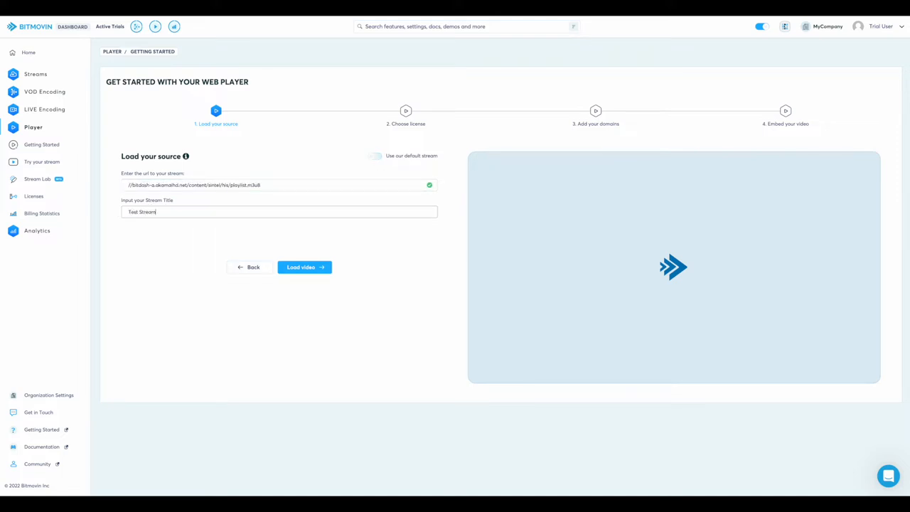
left_click(305, 266)
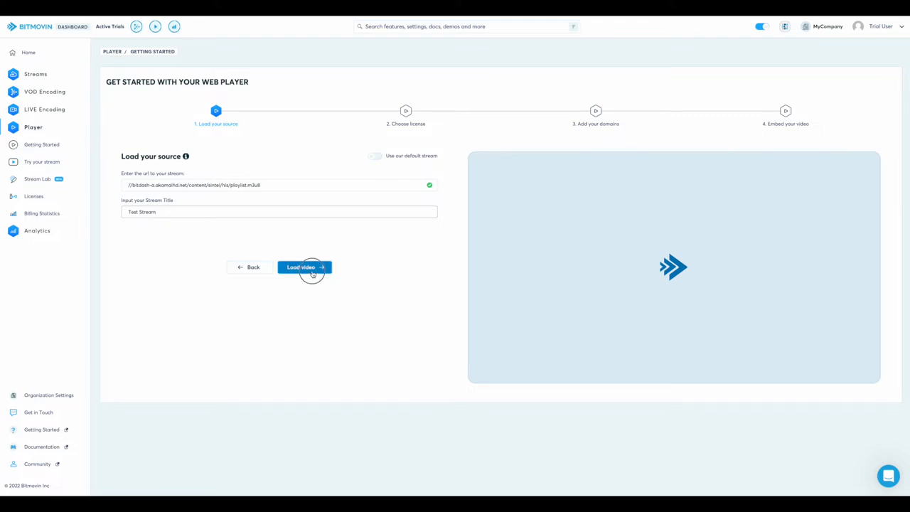
left_click(303, 267)
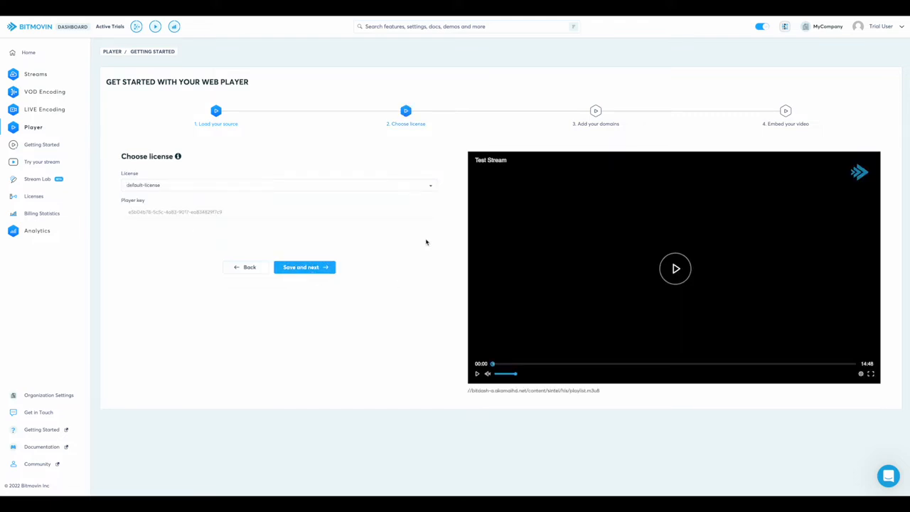
Play the preview, choose default-license, and save to reach the domains step.
left_click(675, 268)
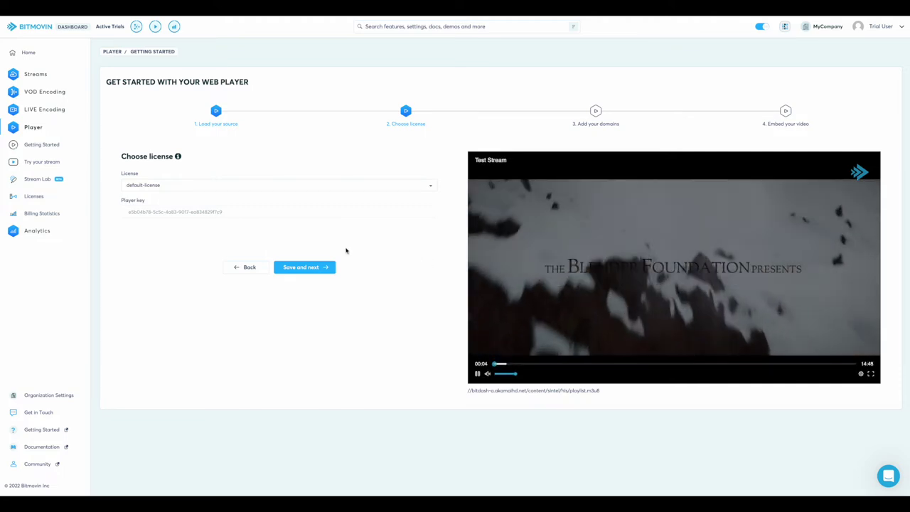
left_click(279, 185)
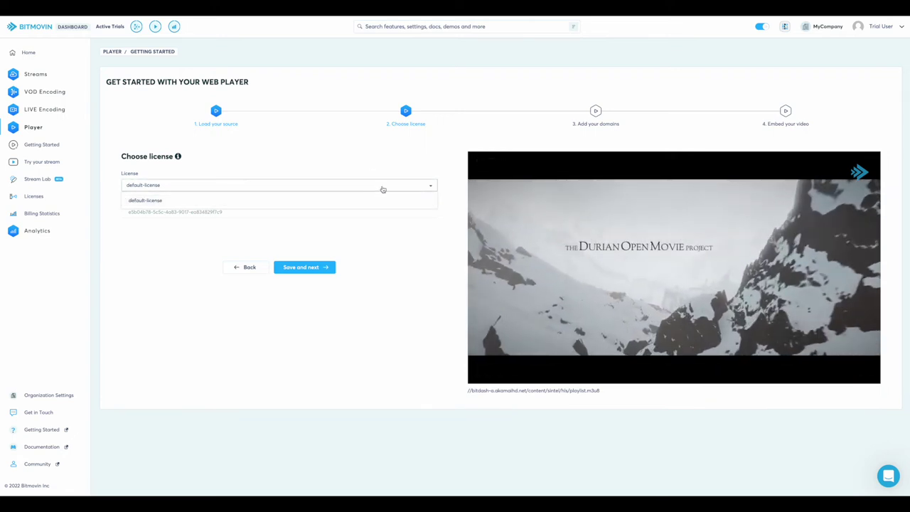
left_click(146, 200)
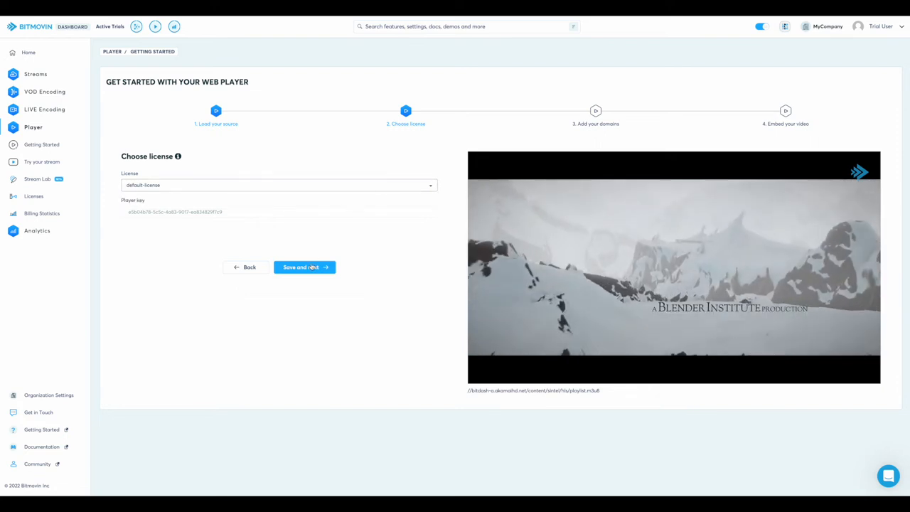
left_click(305, 267)
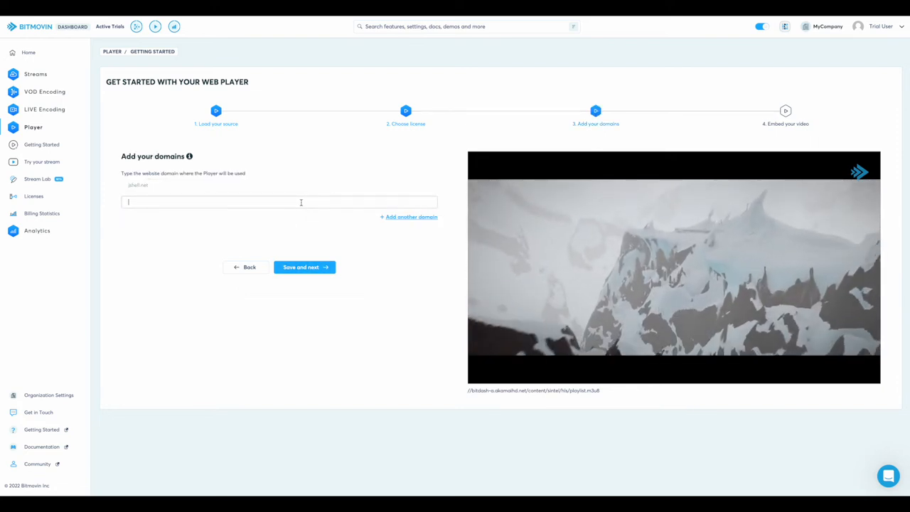
Add mydomain.com as an allowed domain and save to reach the embed step.
type("mydomain")
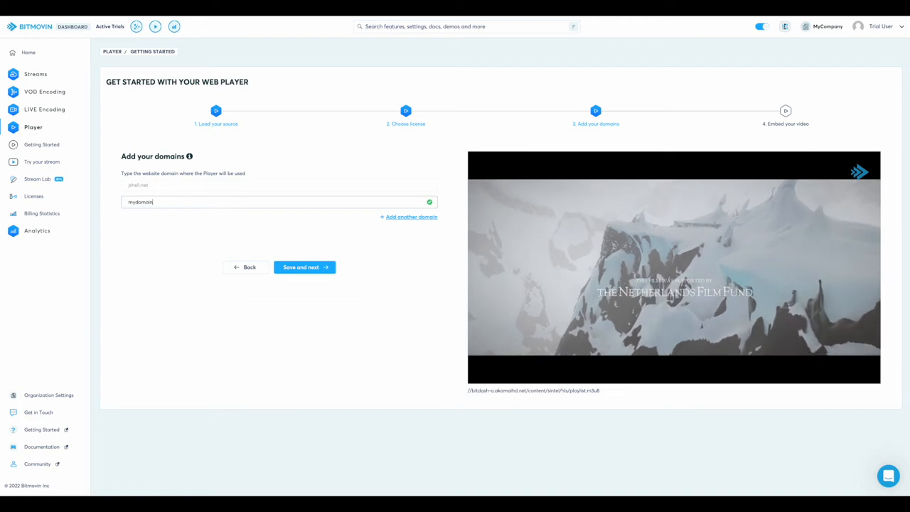
type(".com")
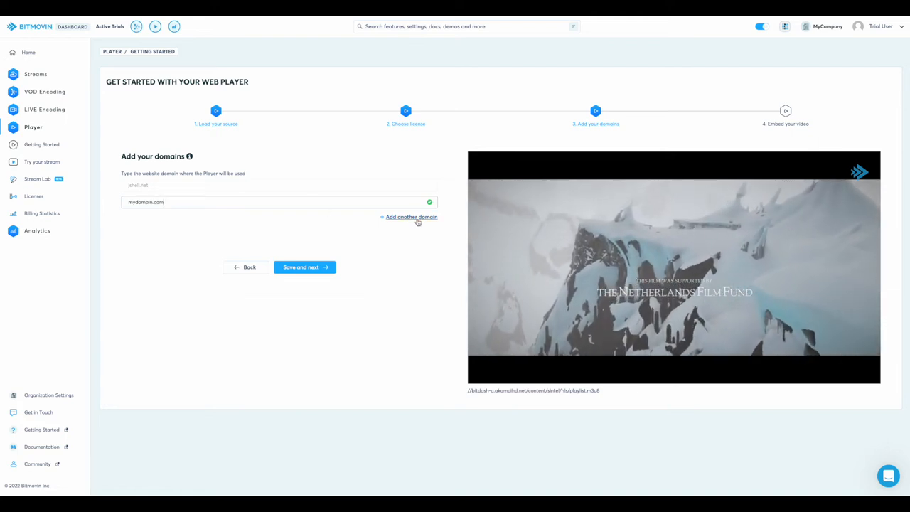
left_click(410, 217)
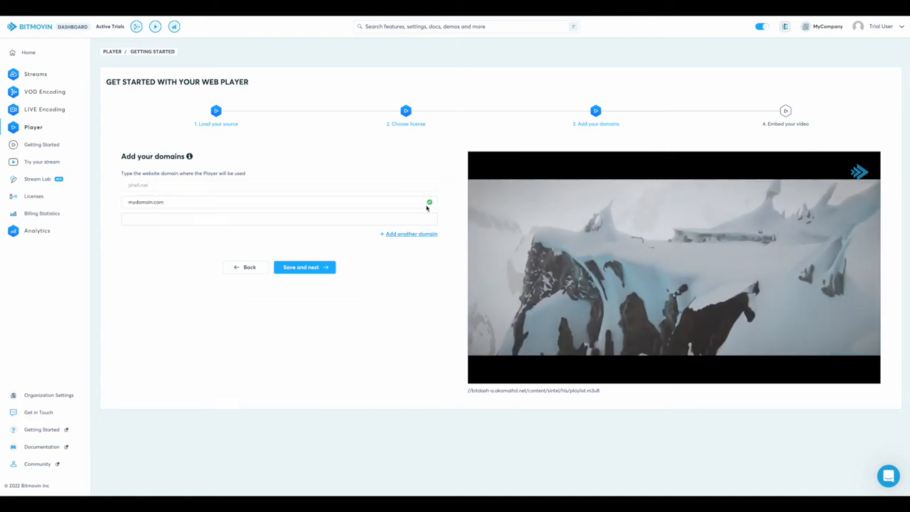
mouse_move(387, 264)
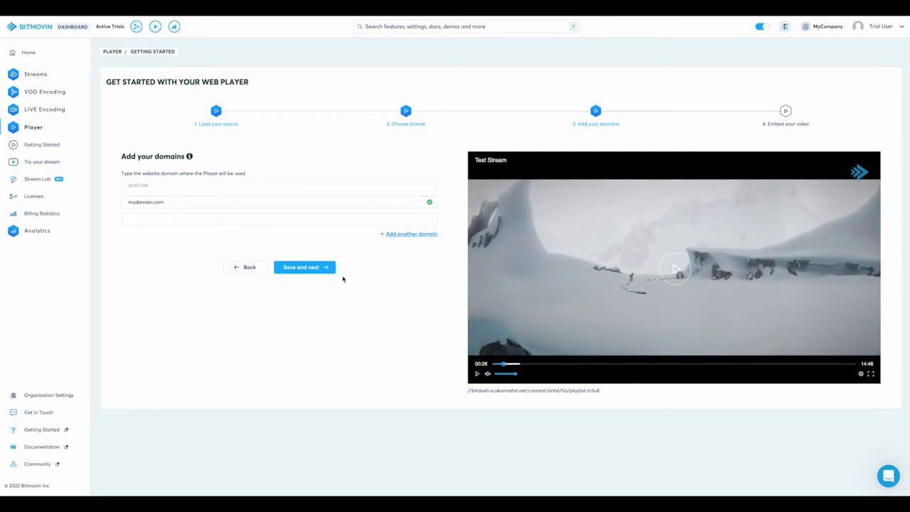
left_click(305, 266)
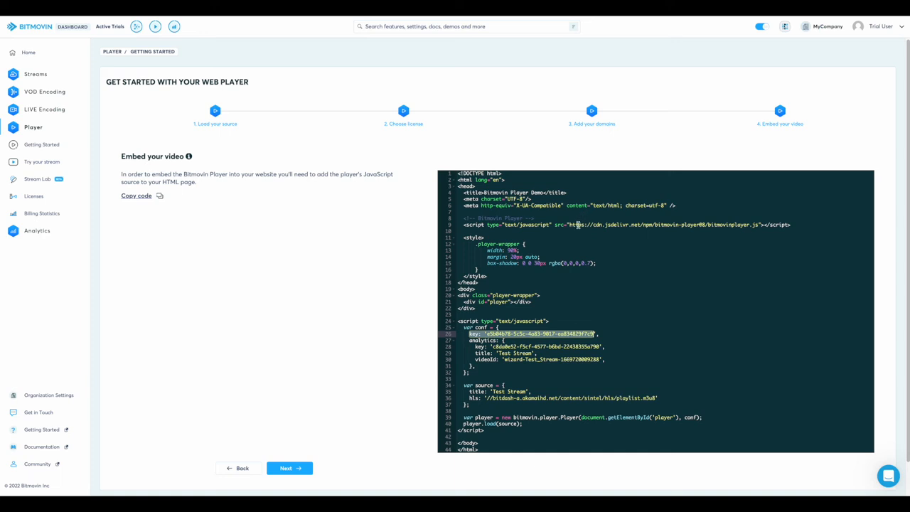
Copy the generated player embed code from the Embed your video step.
left_click(136, 196)
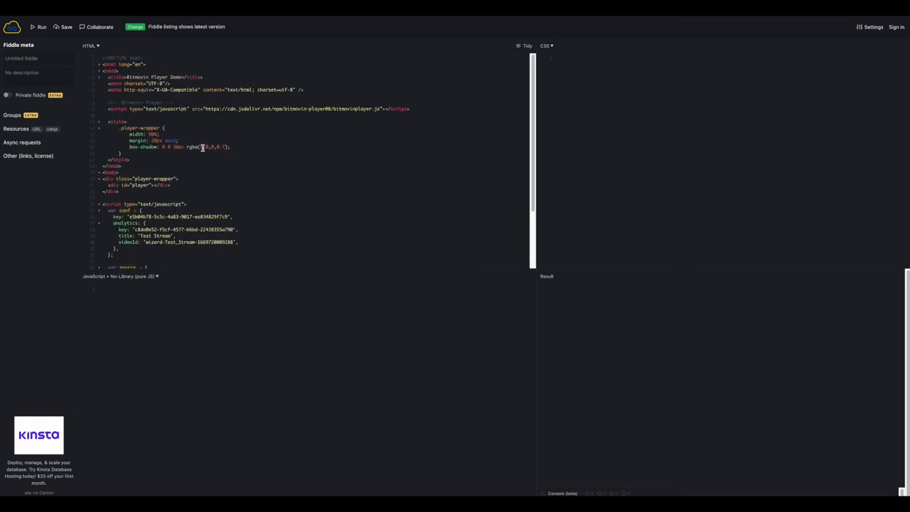
Run the JSFiddle containing the pasted Bitmovin player code.
left_click(45, 27)
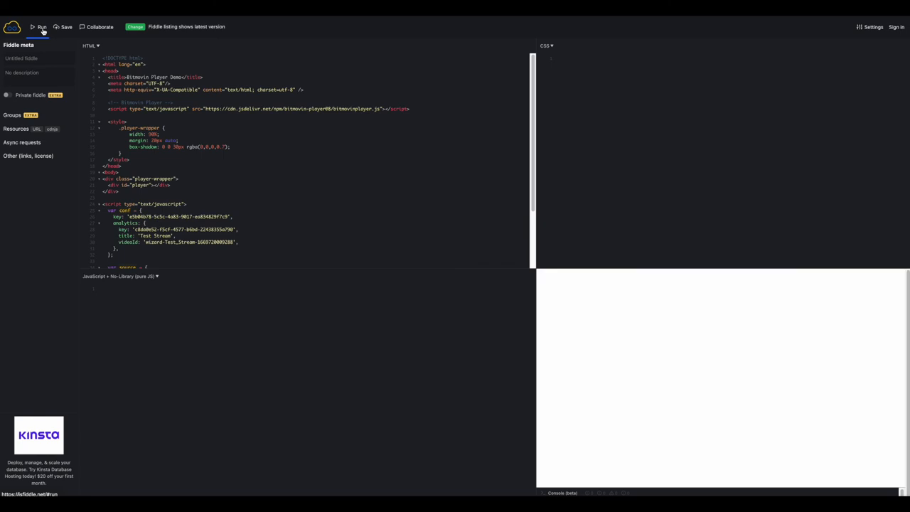